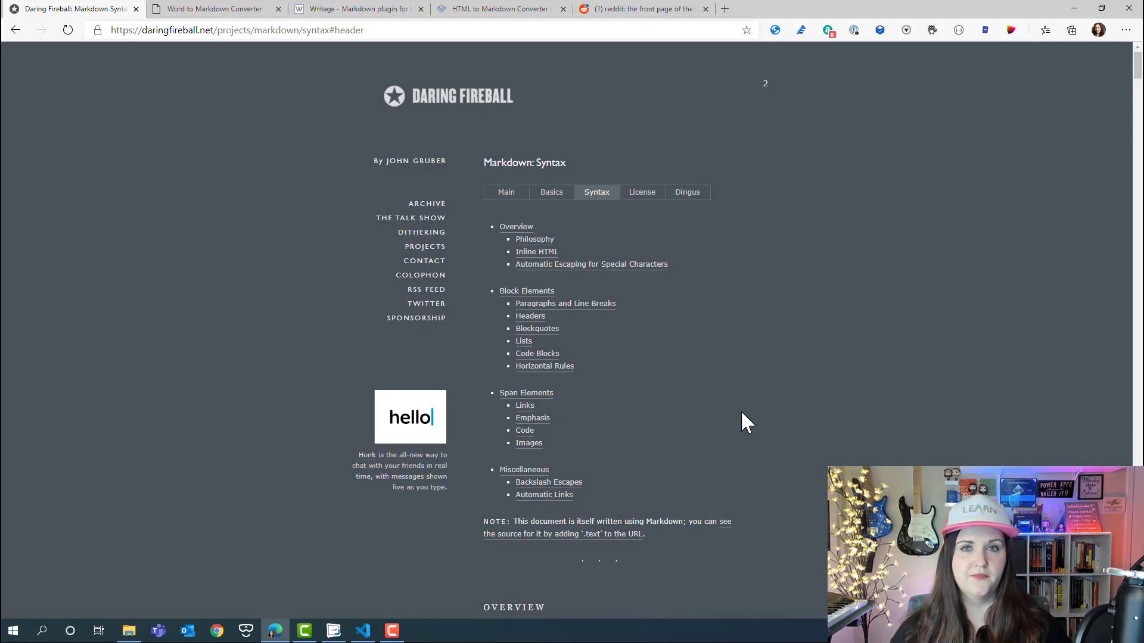
Scroll the Markdown syntax guide past Headers and Blockquotes to the Lists section.
{"action": "scroll", "scroll_direction": "down", "scroll_amount": 3}
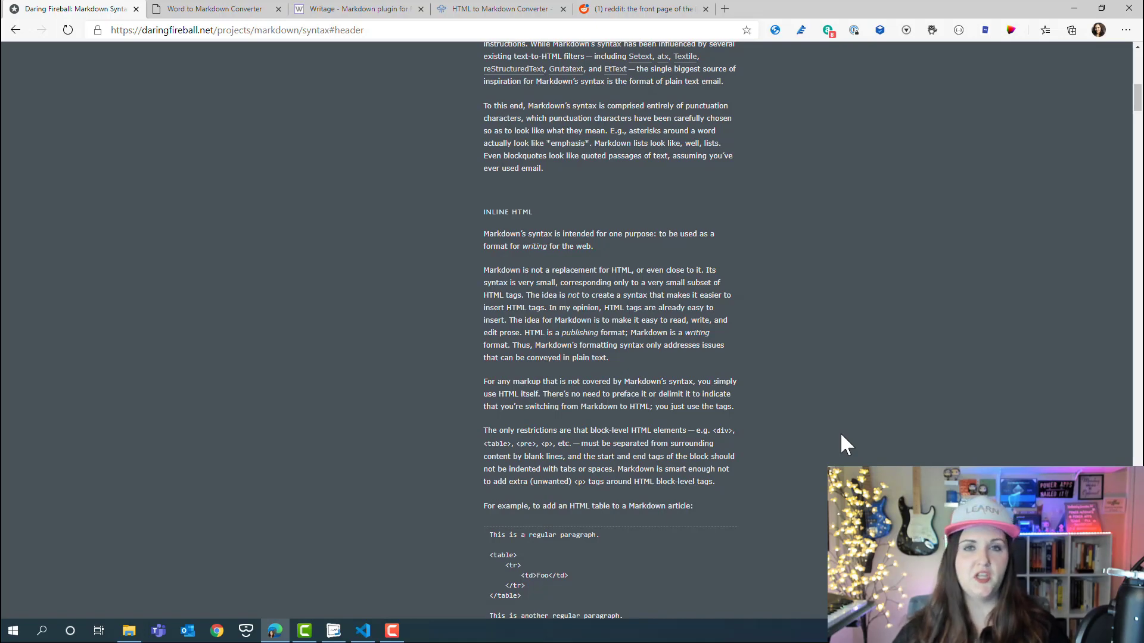
{"action": "scroll", "scroll_direction": "up", "scroll_amount": 3}
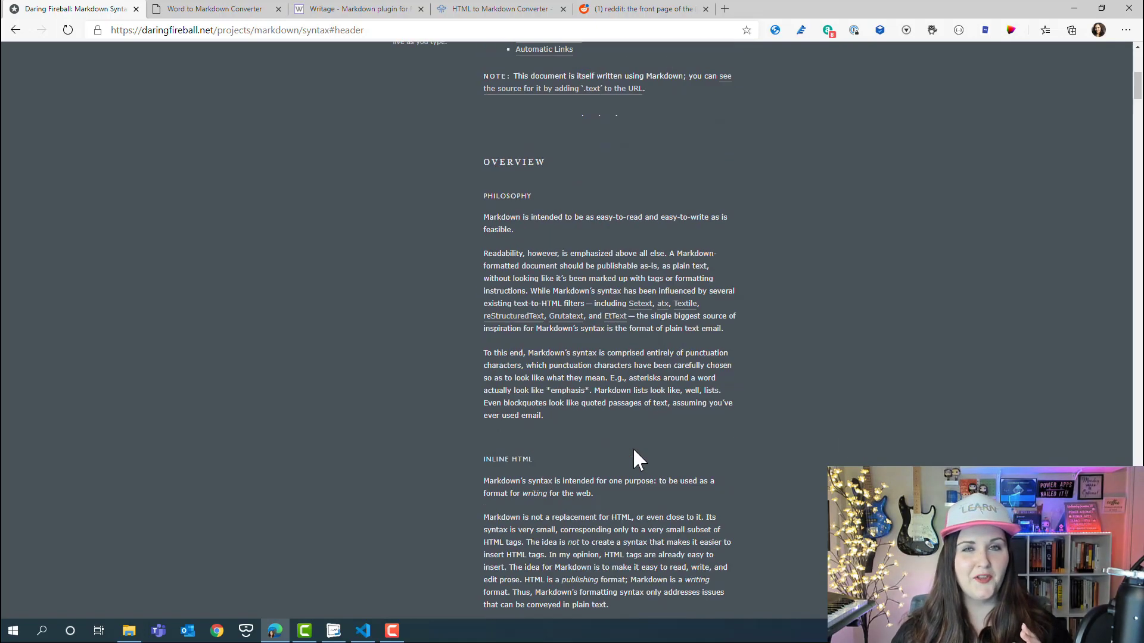
{"action": "scroll", "scroll_direction": "up", "scroll_amount": 3}
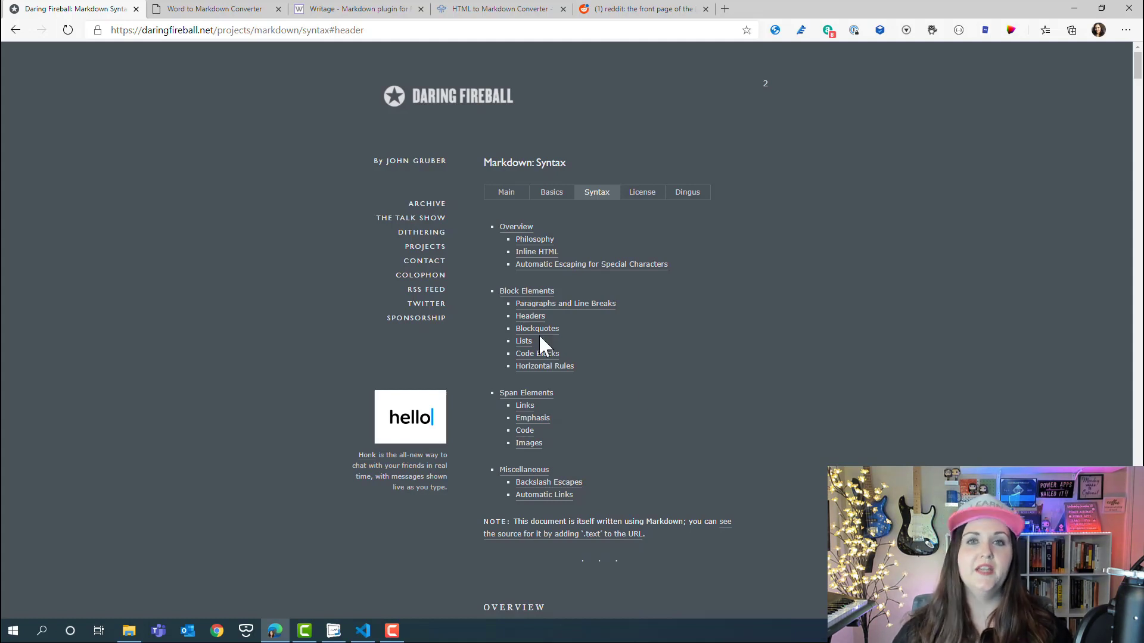
{"action": "mouse_move", "coordinate": [530, 316]}
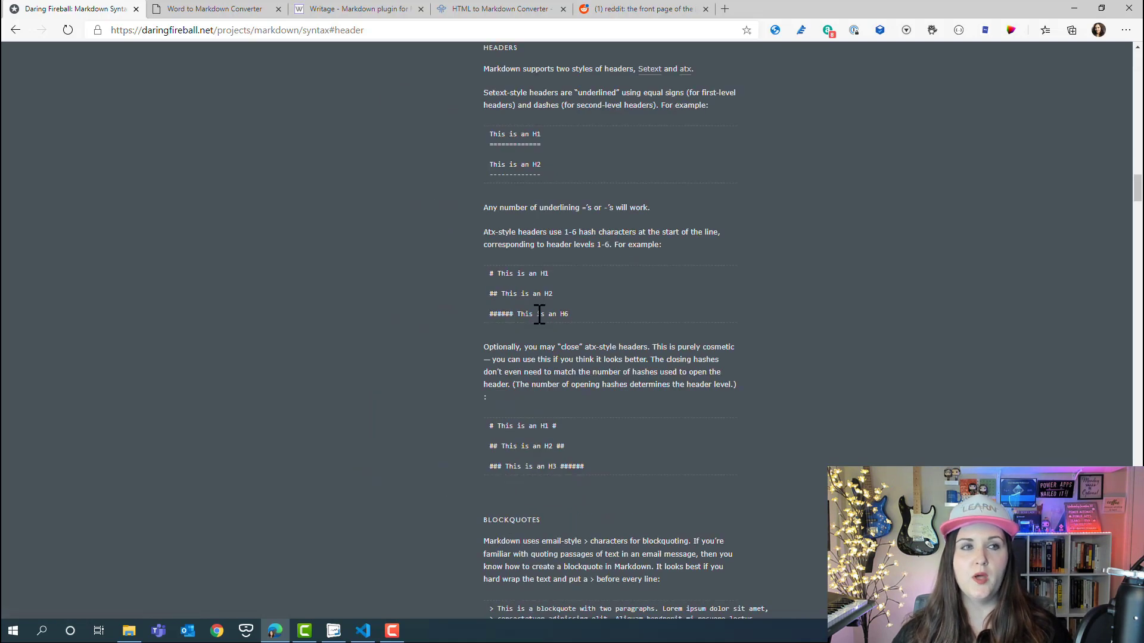
{"action": "mouse_move", "coordinate": [716, 370]}
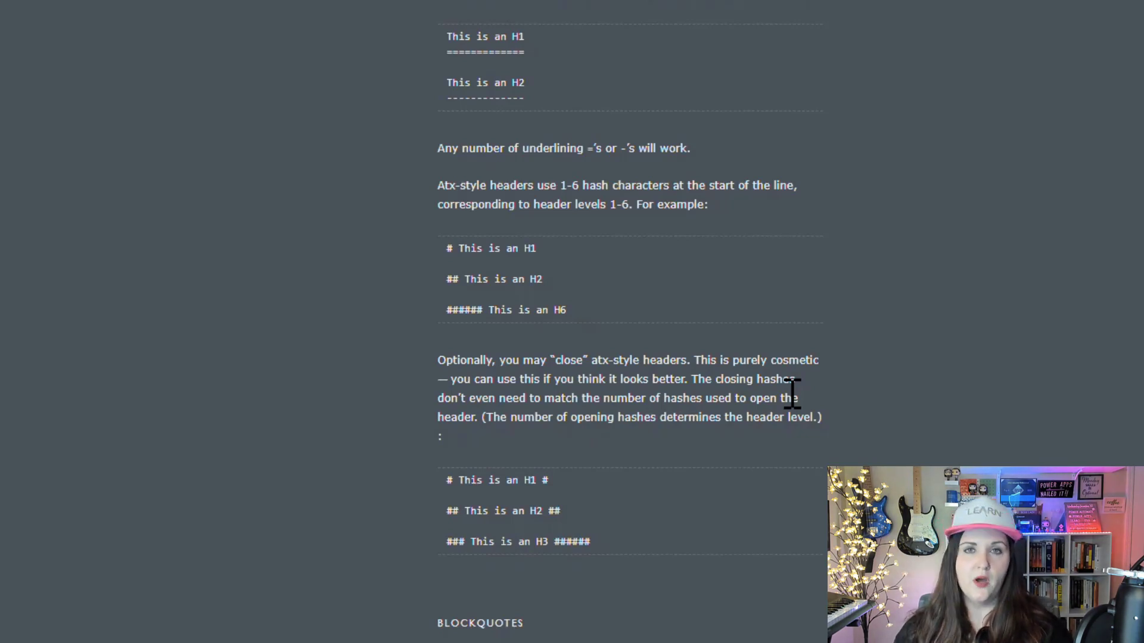
{"action": "scroll", "scroll_direction": "down", "scroll_amount": 3}
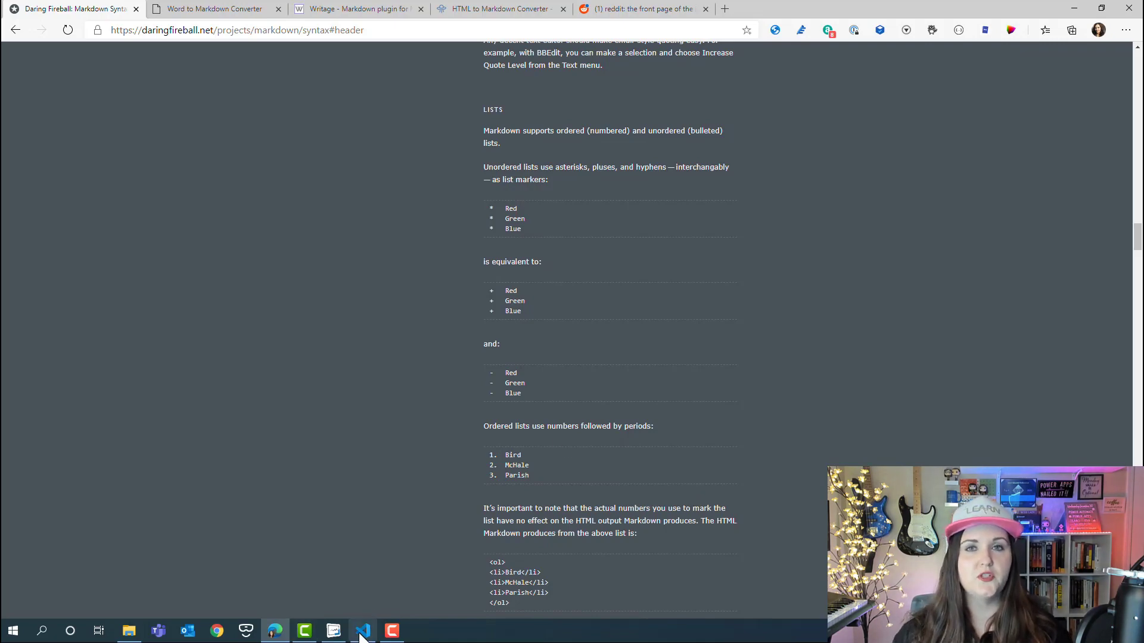
Switch to Visual Studio Code showing readme.html with the PowerApps tools list.
{"action": "left_click", "coordinate": [362, 630]}
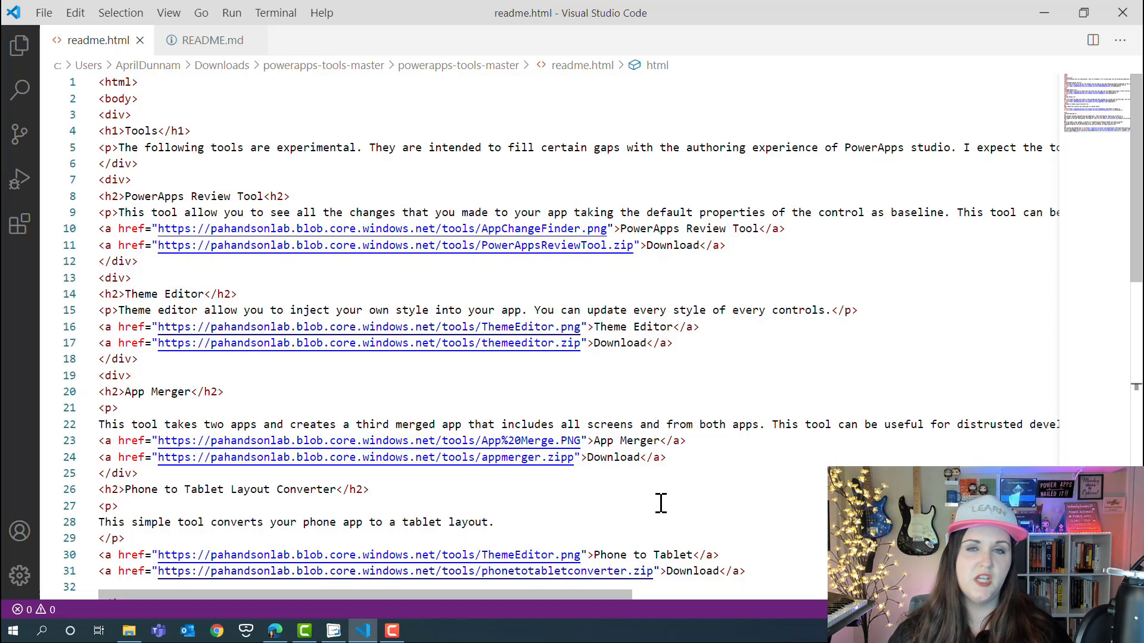
{"action": "mouse_move", "coordinate": [777, 425]}
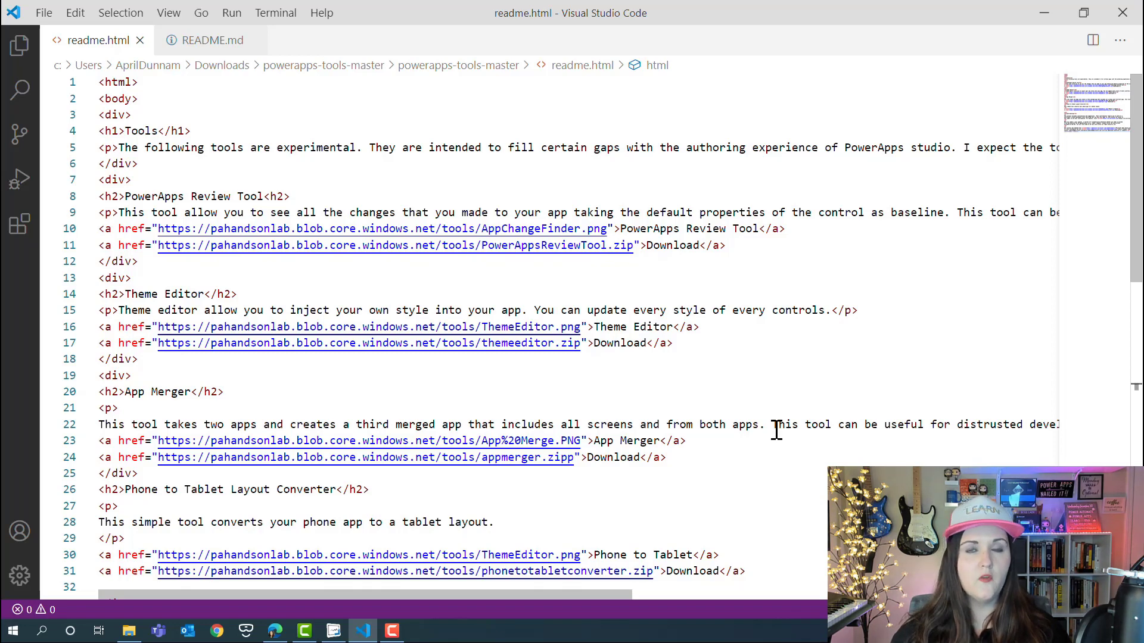
{"action": "mouse_move", "coordinate": [675, 406]}
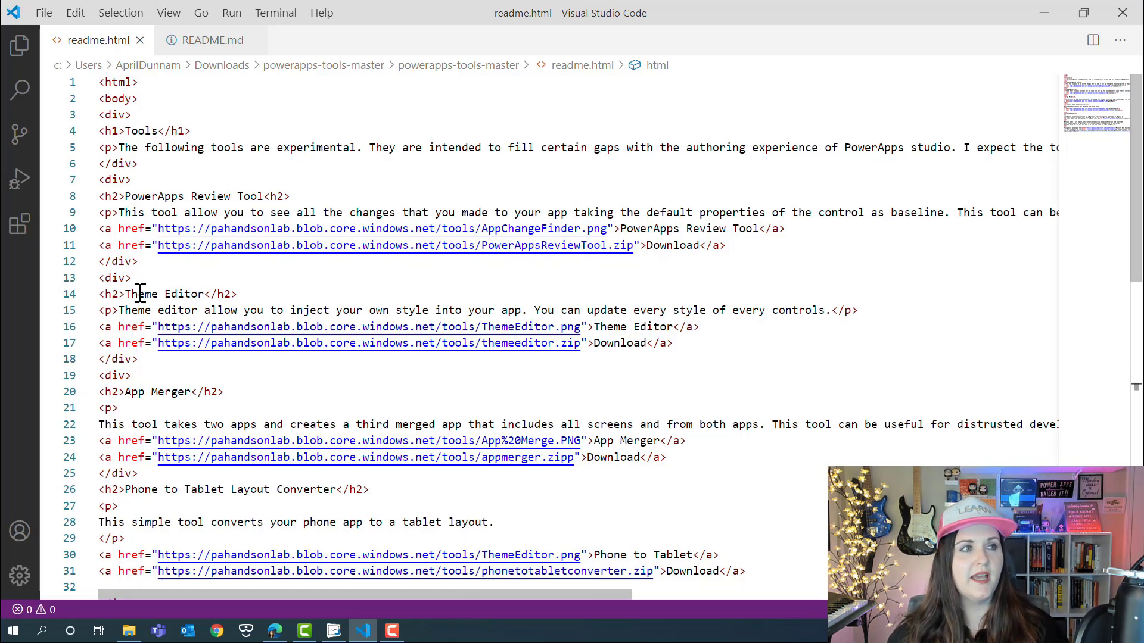
{"action": "mouse_move", "coordinate": [299, 305]}
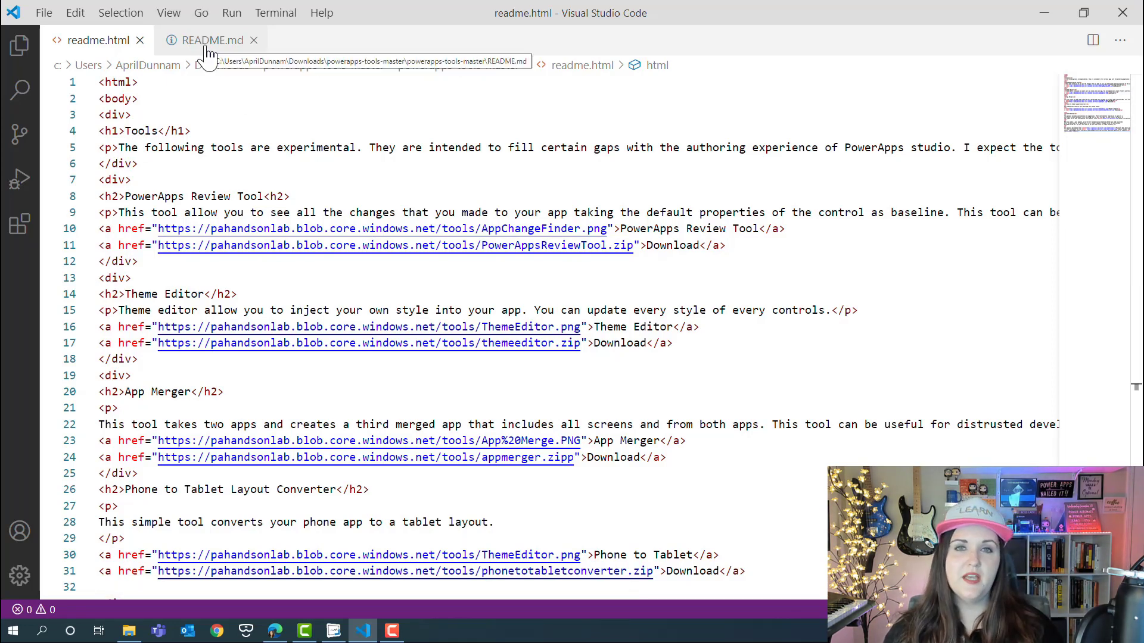
View README.md in the editor, then switch to the PowerApps GitHub repository in the browser.
{"action": "left_click", "coordinate": [212, 40]}
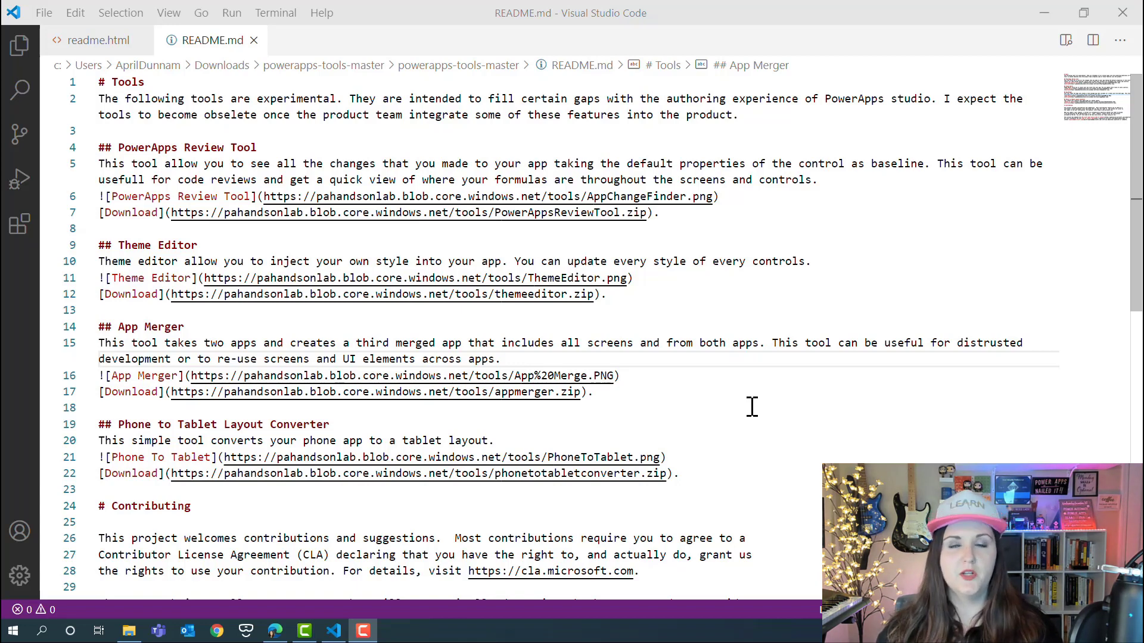
{"action": "left_click", "coordinate": [945, 8]}
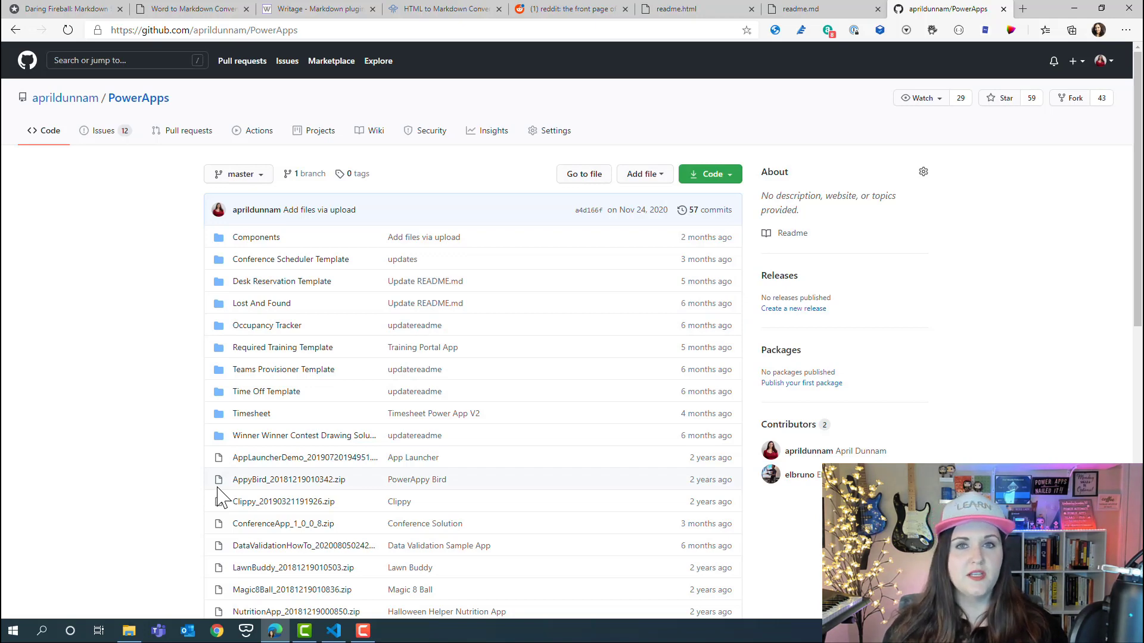
Open the Desk Reservation Template folder and view its rendered README.
{"action": "left_click", "coordinate": [281, 281]}
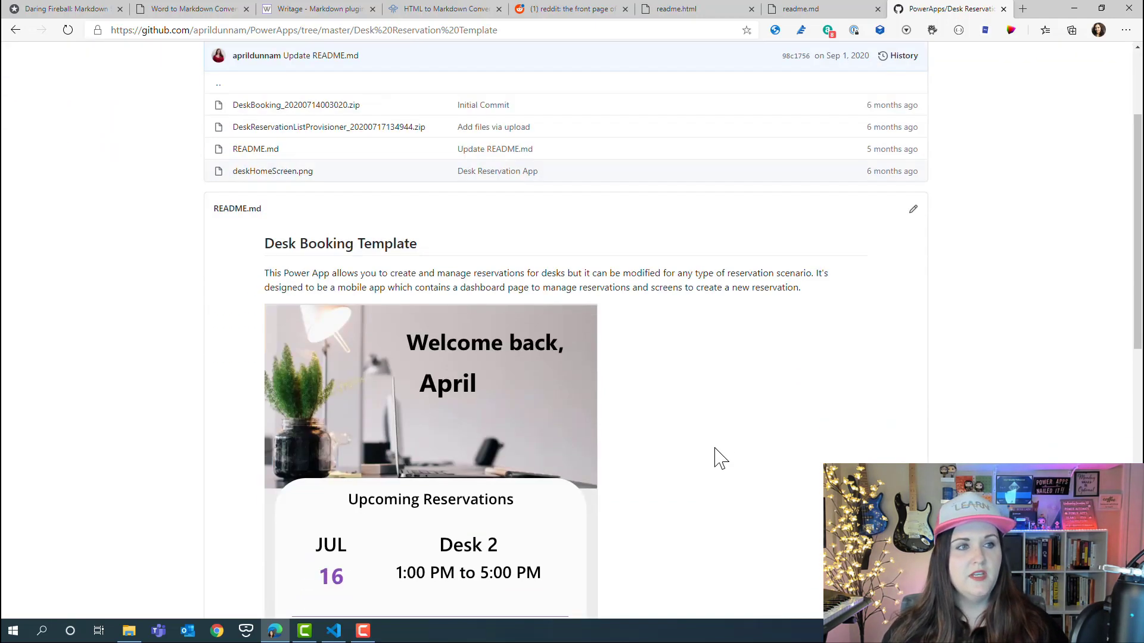
{"action": "scroll", "scroll_direction": "down", "scroll_amount": 3}
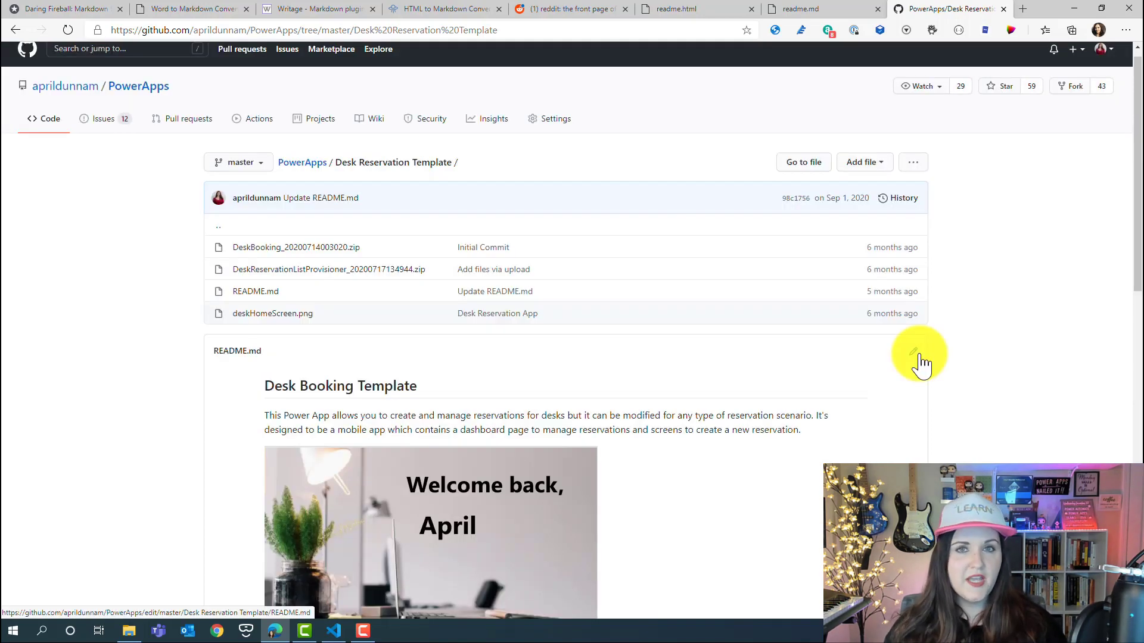
{"action": "mouse_move", "coordinate": [921, 361]}
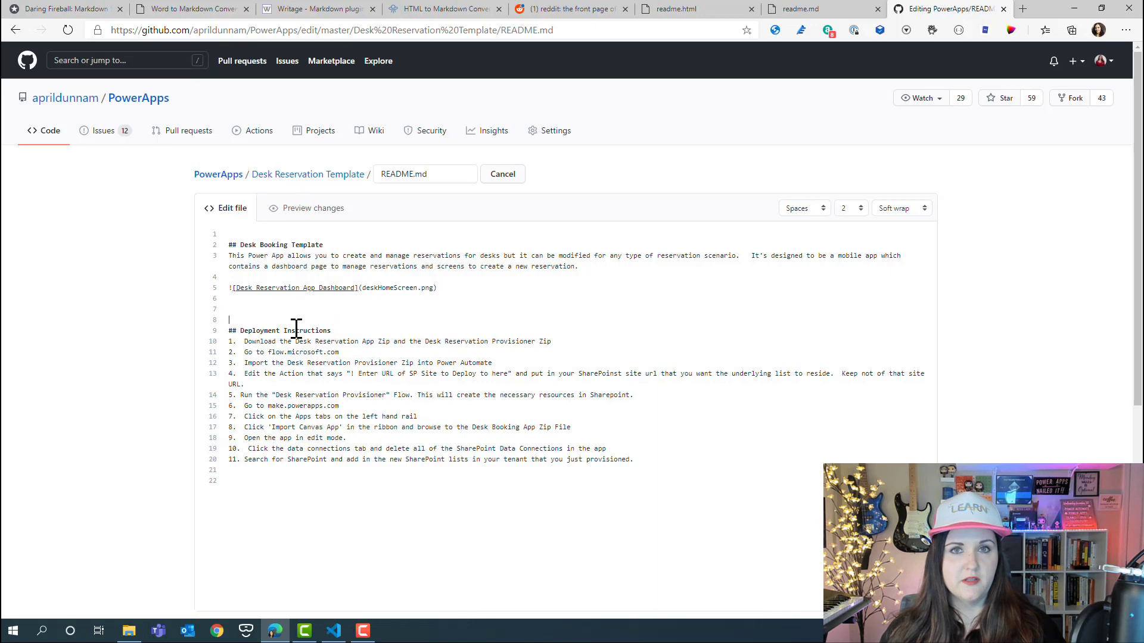
Copy the * * * rule from the guide into the README and commit the change to master.
{"action": "left_click", "coordinate": [62, 9]}
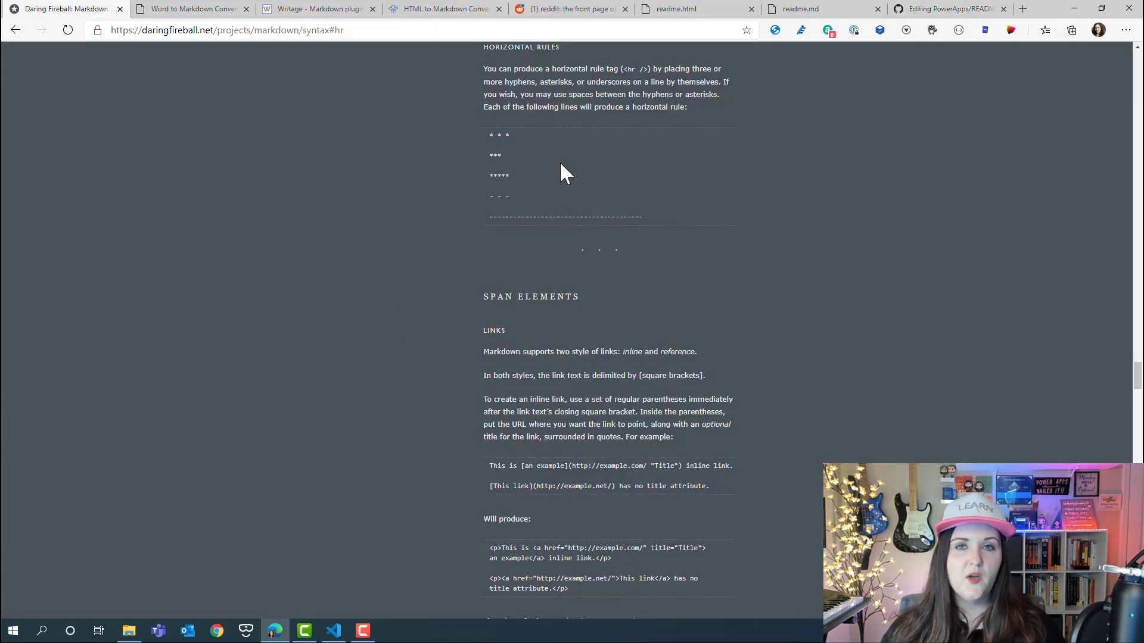
{"action": "mouse_move", "coordinate": [524, 146]}
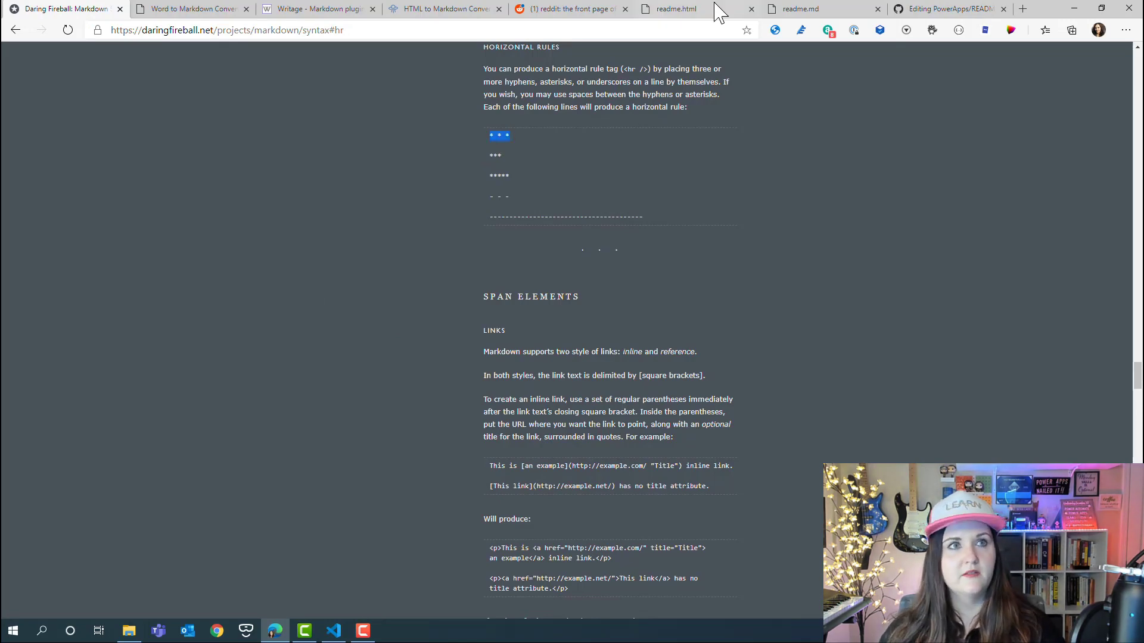
{"action": "left_click", "coordinate": [947, 8]}
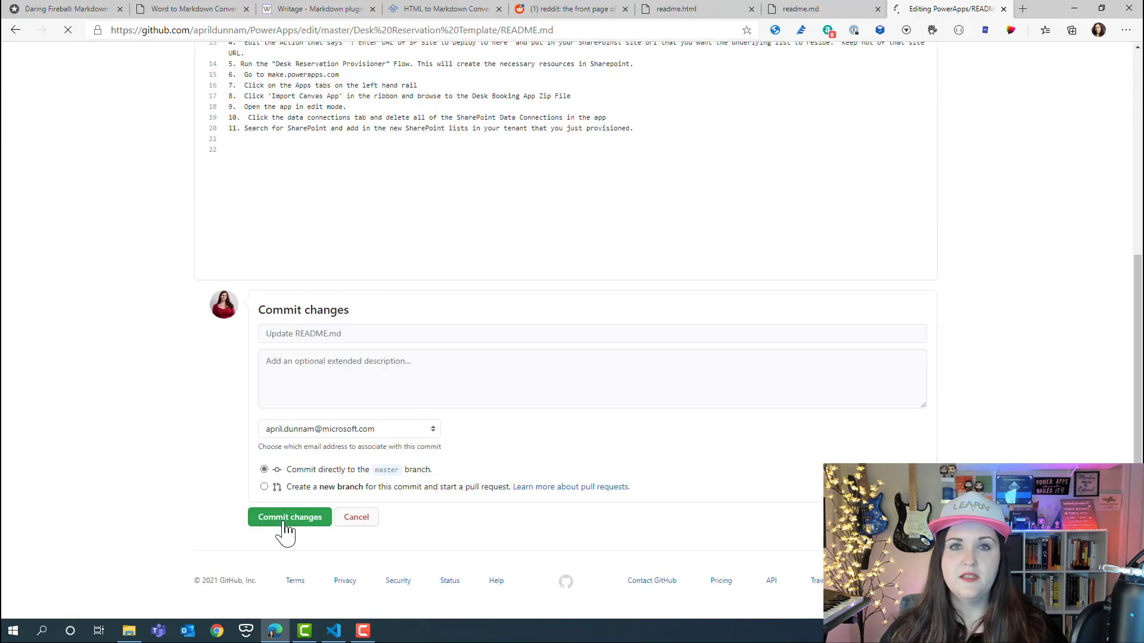
{"action": "left_click", "coordinate": [289, 516]}
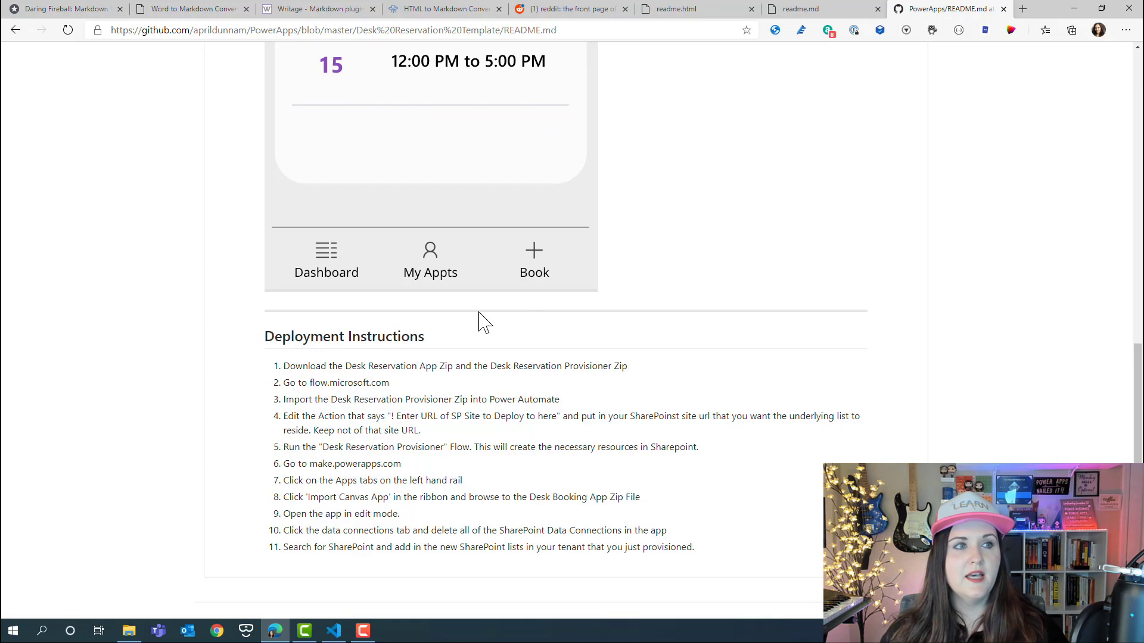
{"action": "mouse_move", "coordinate": [770, 460]}
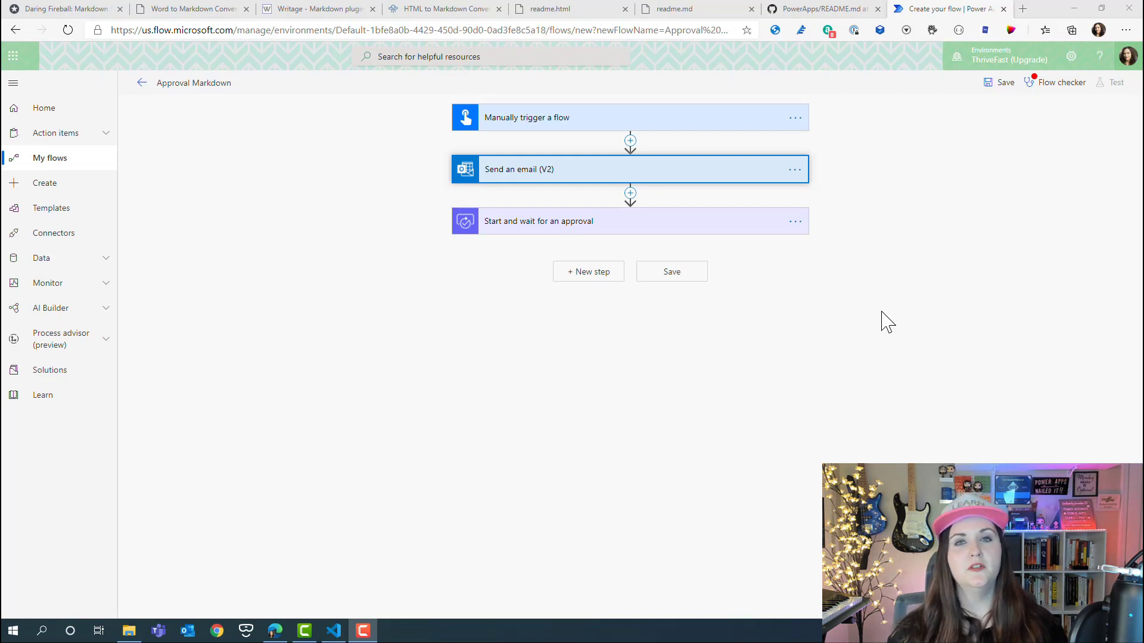
Expand the approval step and the Send an email (V2) step to show their fields.
{"action": "left_click", "coordinate": [630, 222]}
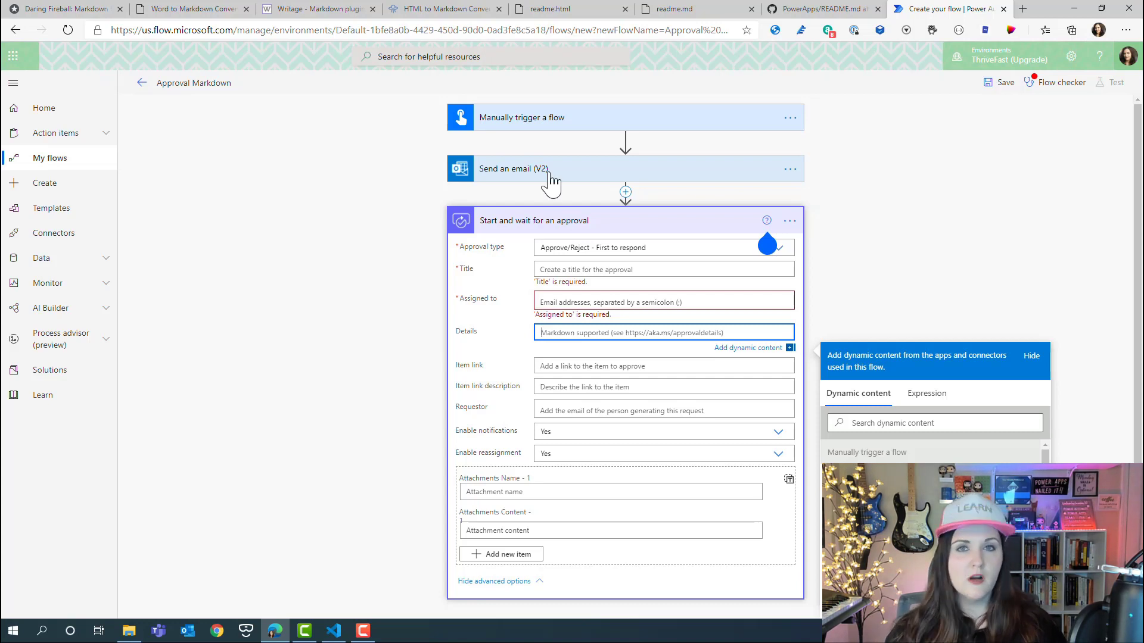
{"action": "left_click", "coordinate": [513, 168]}
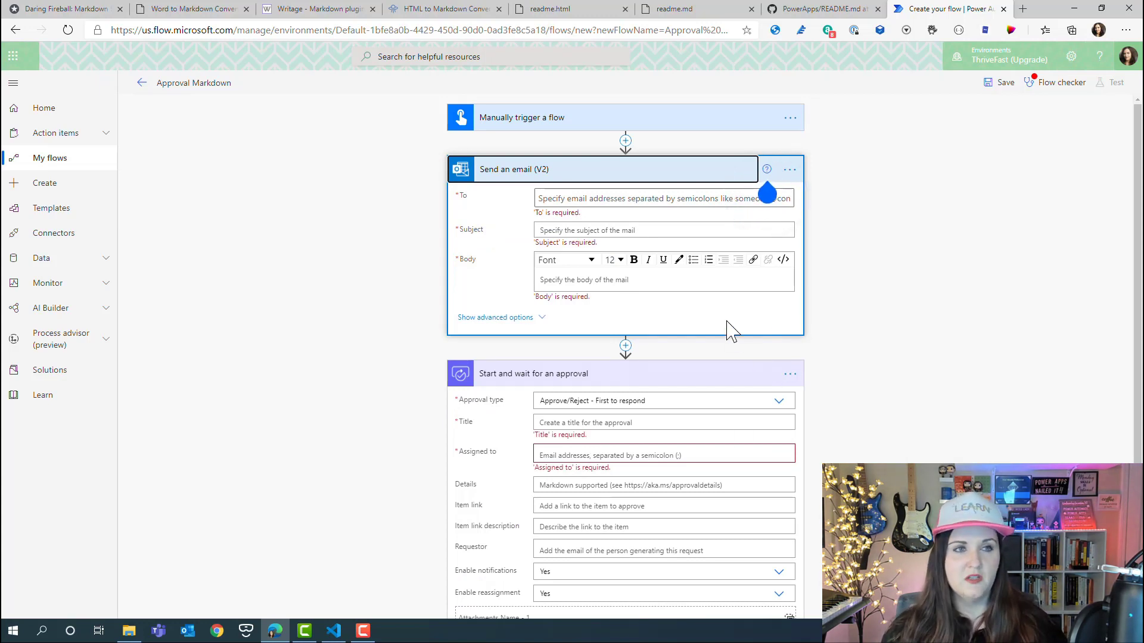
Delete the Send an email (V2) step and focus the approval's Details field.
{"action": "left_click", "coordinate": [656, 279]}
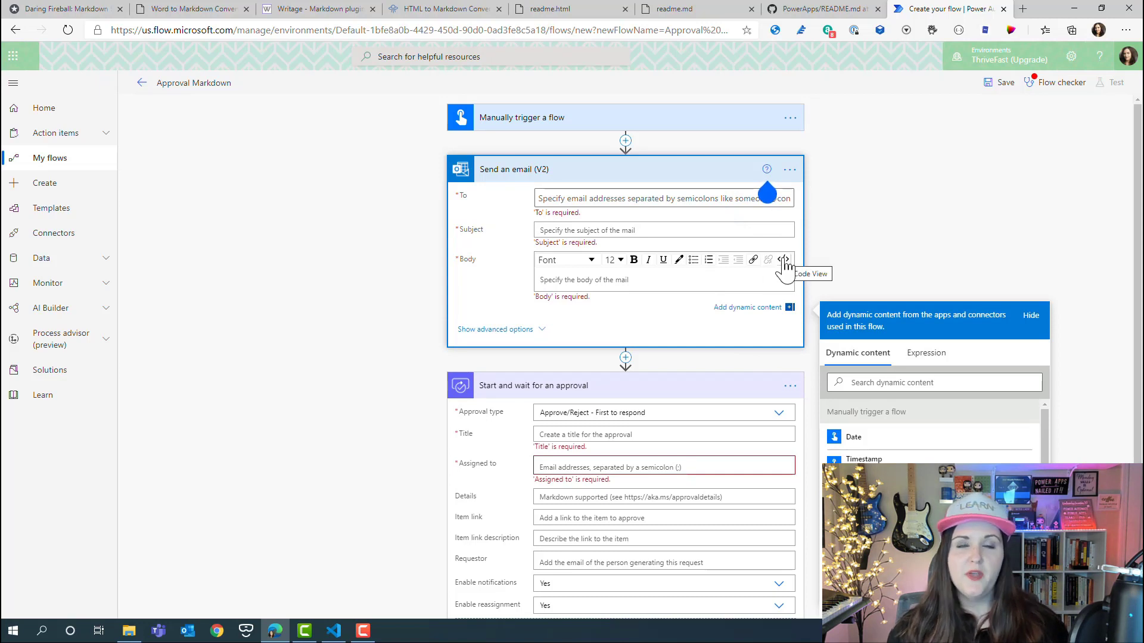
{"action": "left_click", "coordinate": [784, 260]}
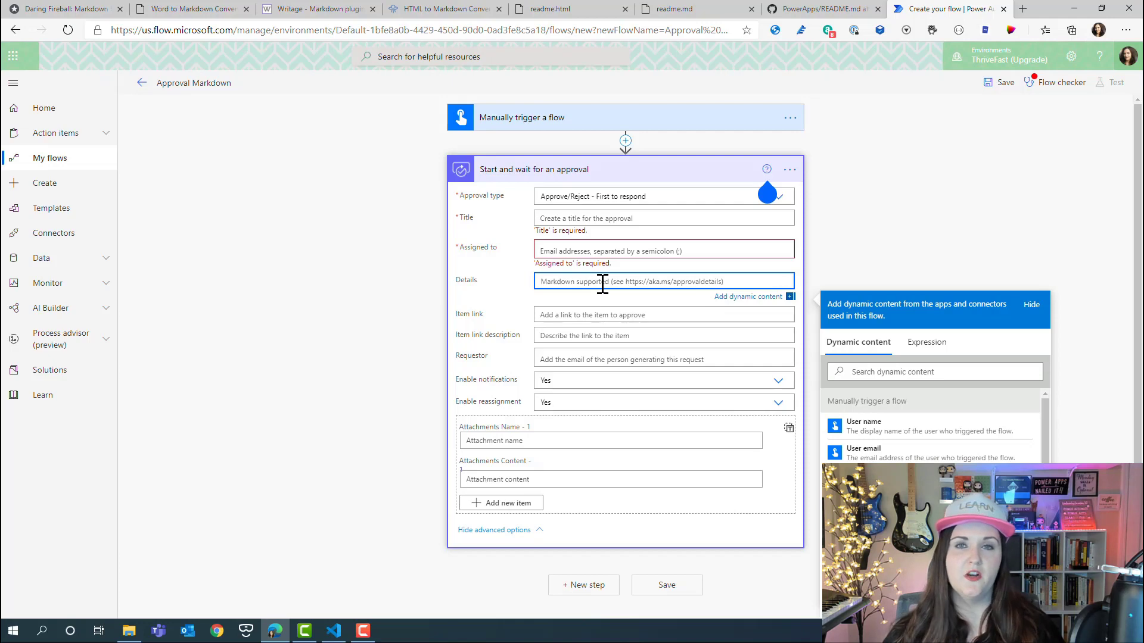
{"action": "left_click", "coordinate": [334, 631]}
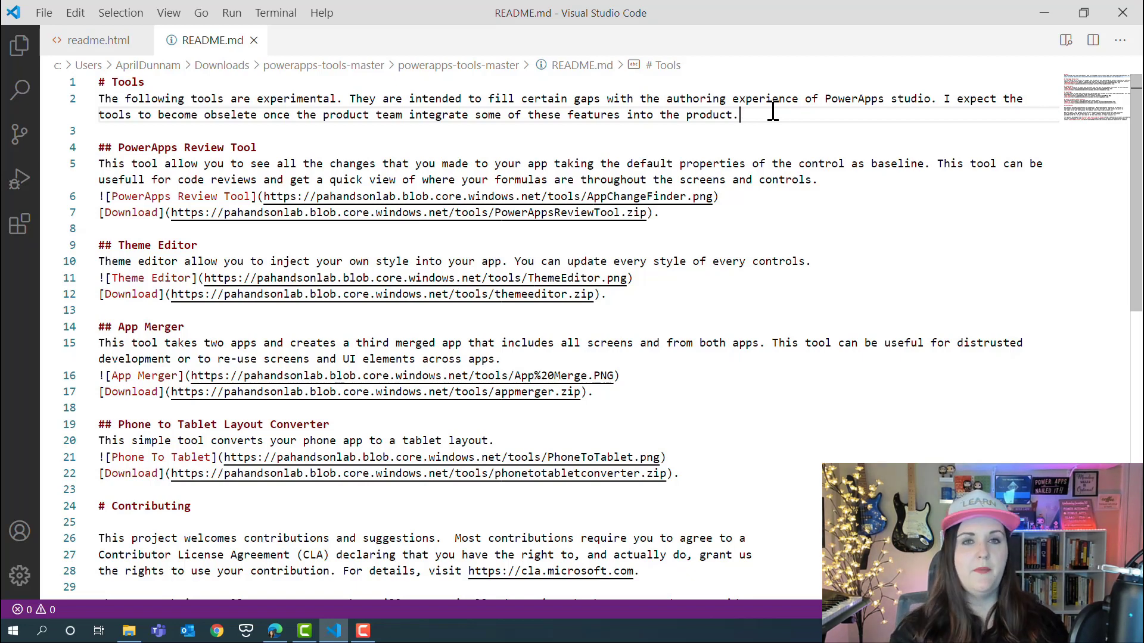
Add a '## See details here' subheading and a '- Due Date: Today' bullet below the intro.
{"action": "key", "text": "Enter"}
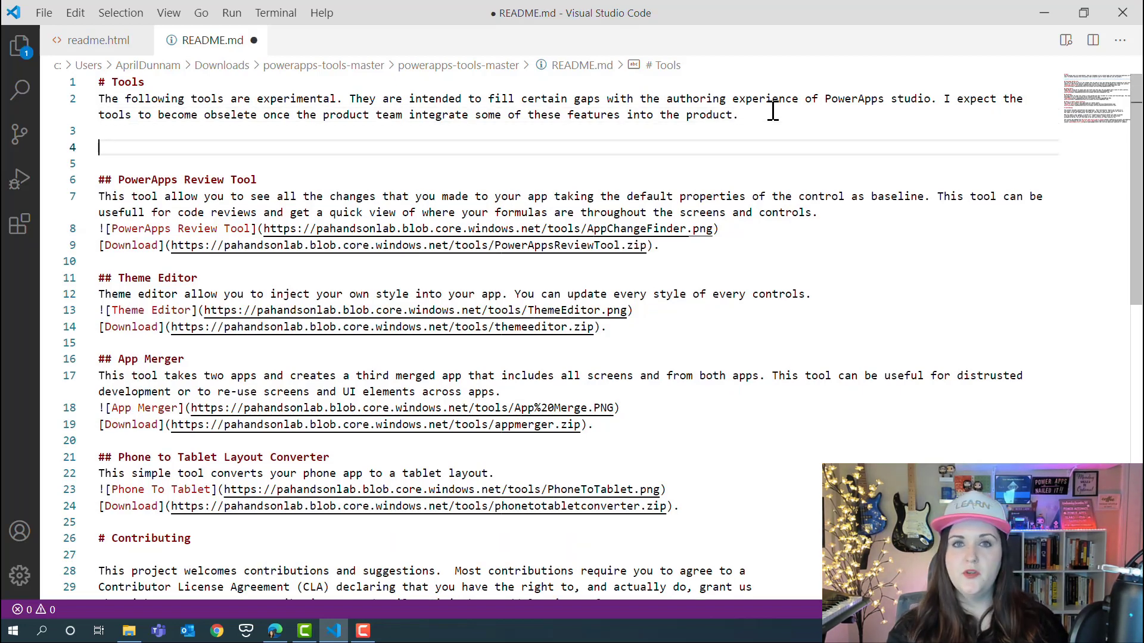
{"action": "type", "text": "##"}
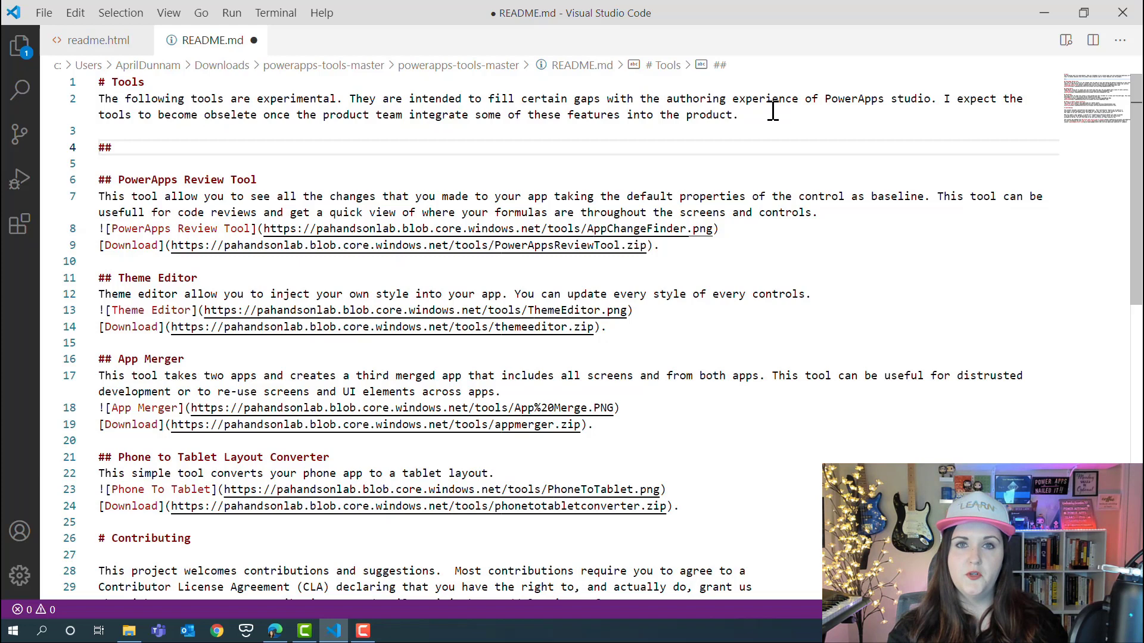
{"action": "type", "text": "See details here"}
{"action": "type", "text": "- DUe"}
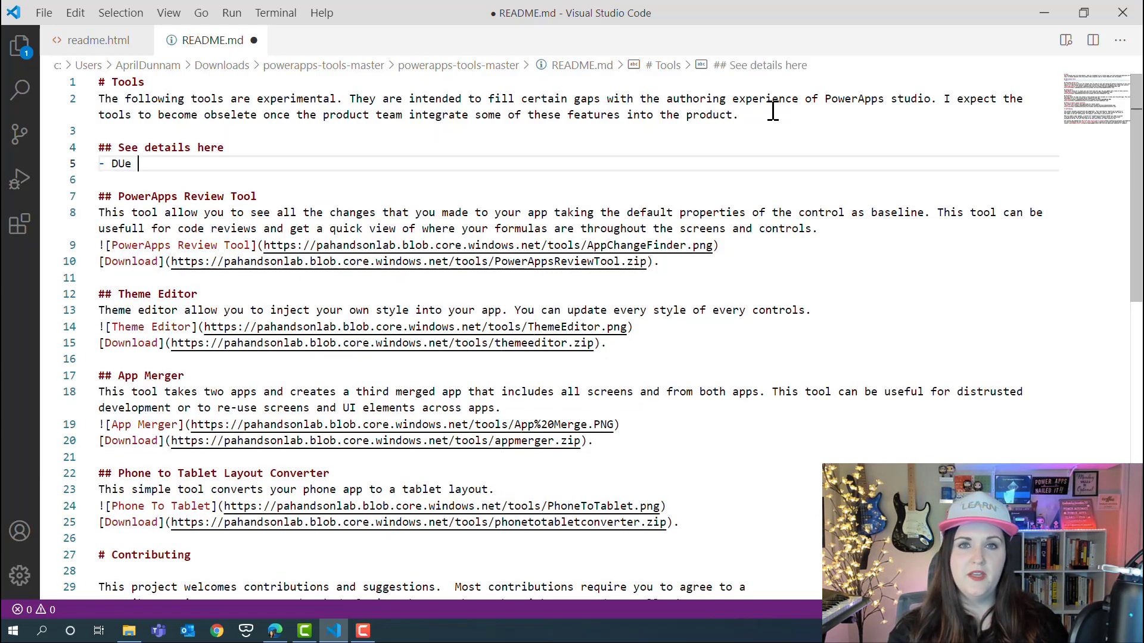
{"action": "type", "text": "Date: Today"}
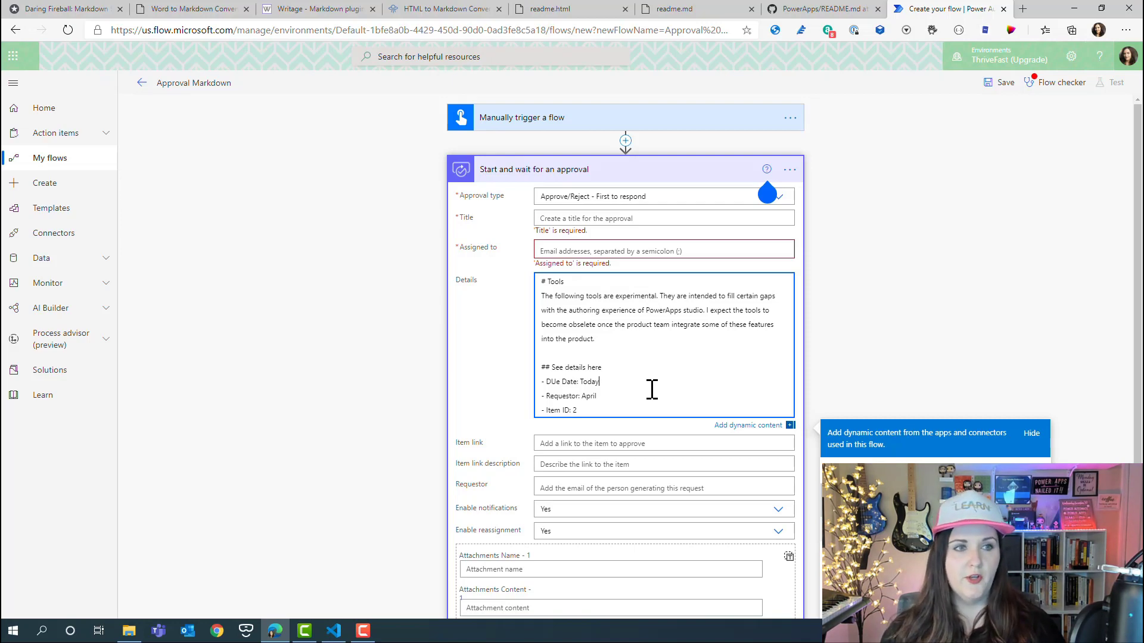
Fill the approval's Details, Title 'Approval Needed' and assignee, then save the flow.
{"action": "scroll", "scroll_direction": "down", "scroll_amount": 3}
{"action": "type", "text": "Approval Needed"}
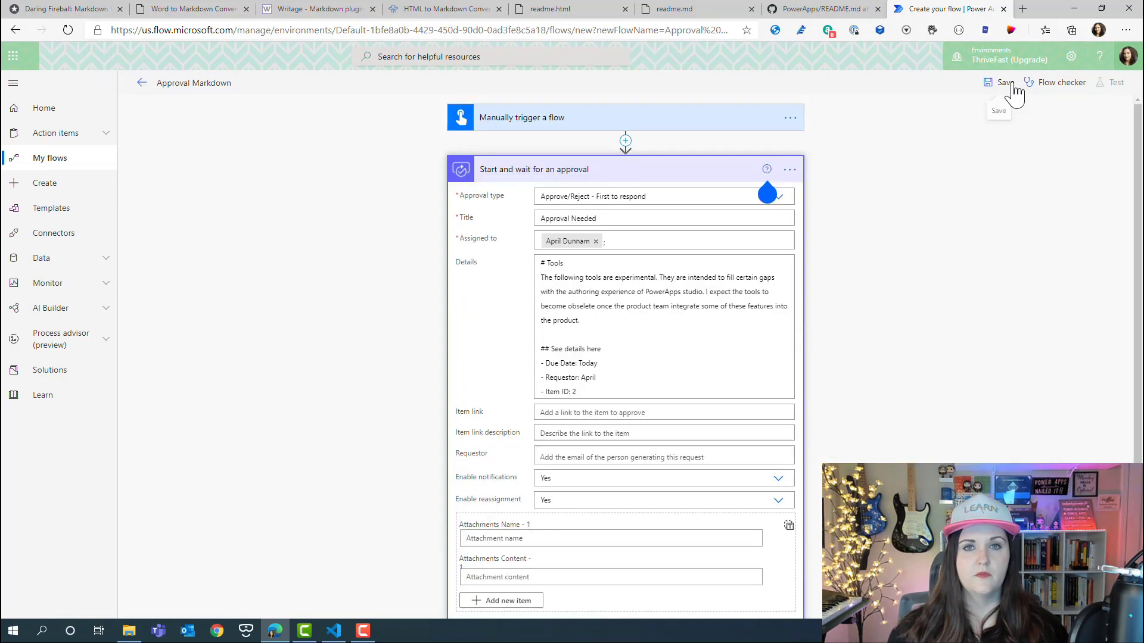
{"action": "left_click", "coordinate": [999, 82]}
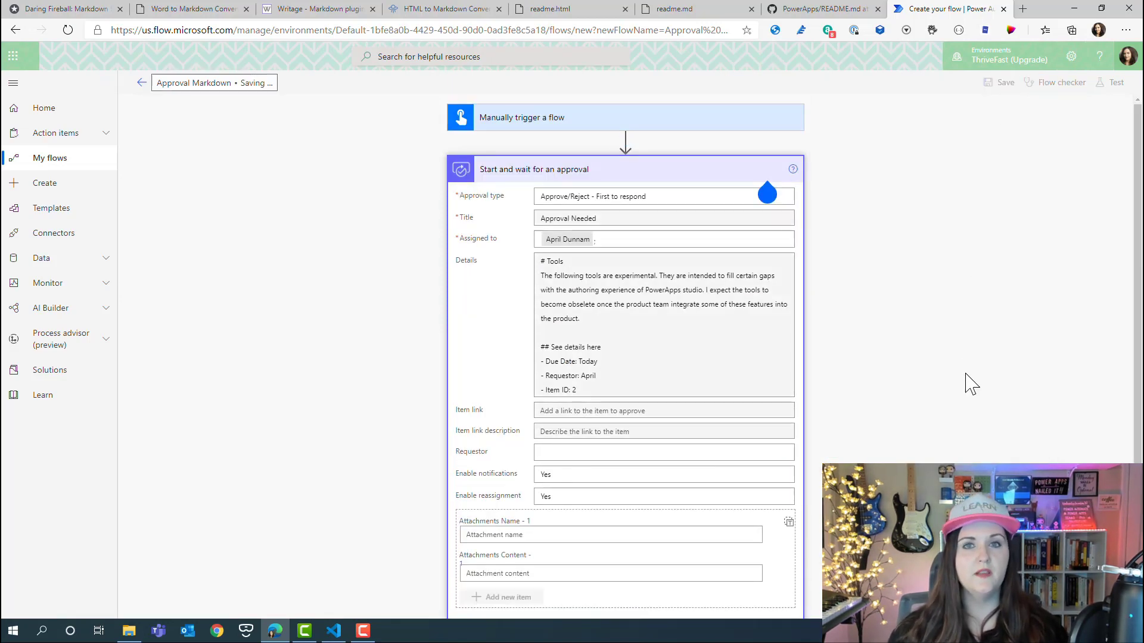
{"action": "mouse_move", "coordinate": [999, 265]}
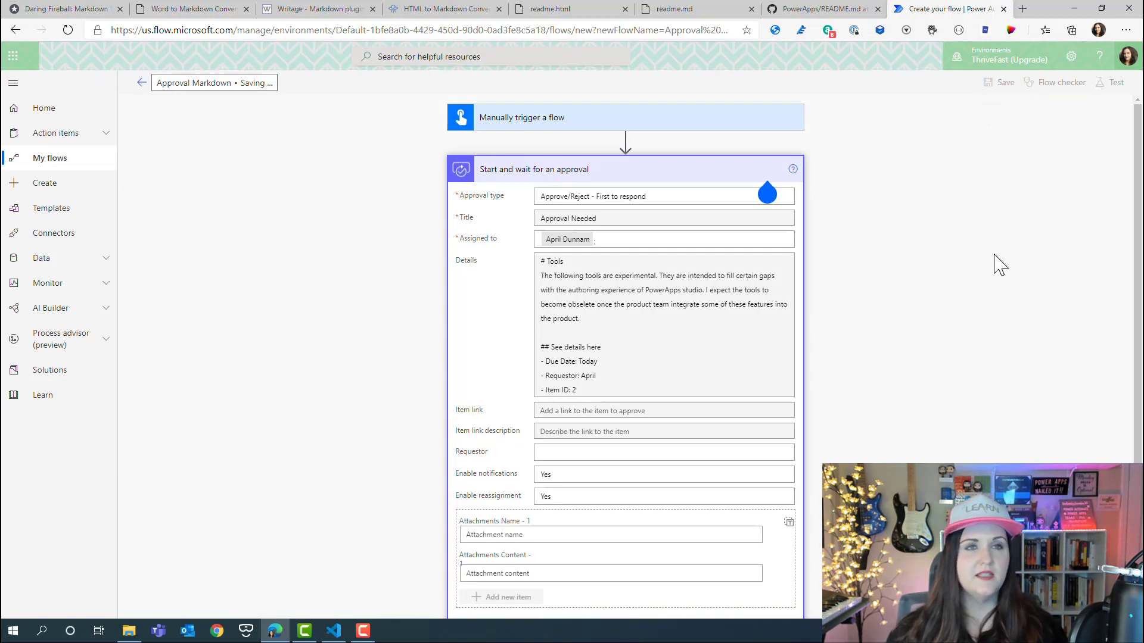
{"action": "left_click", "coordinate": [1005, 82]}
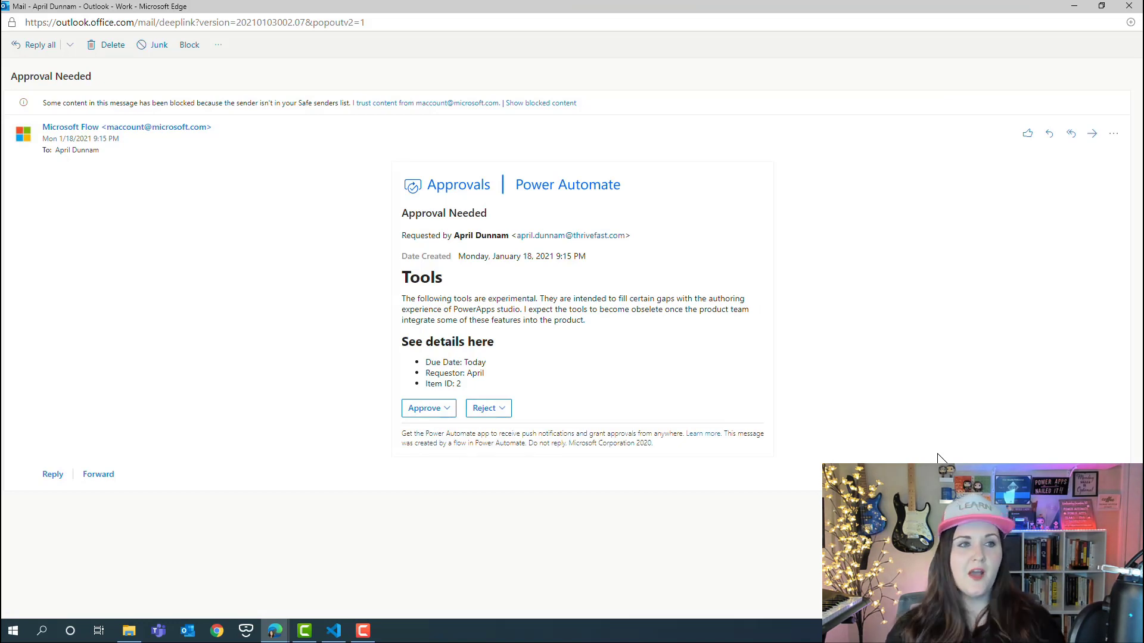
{"action": "mouse_move", "coordinate": [709, 346]}
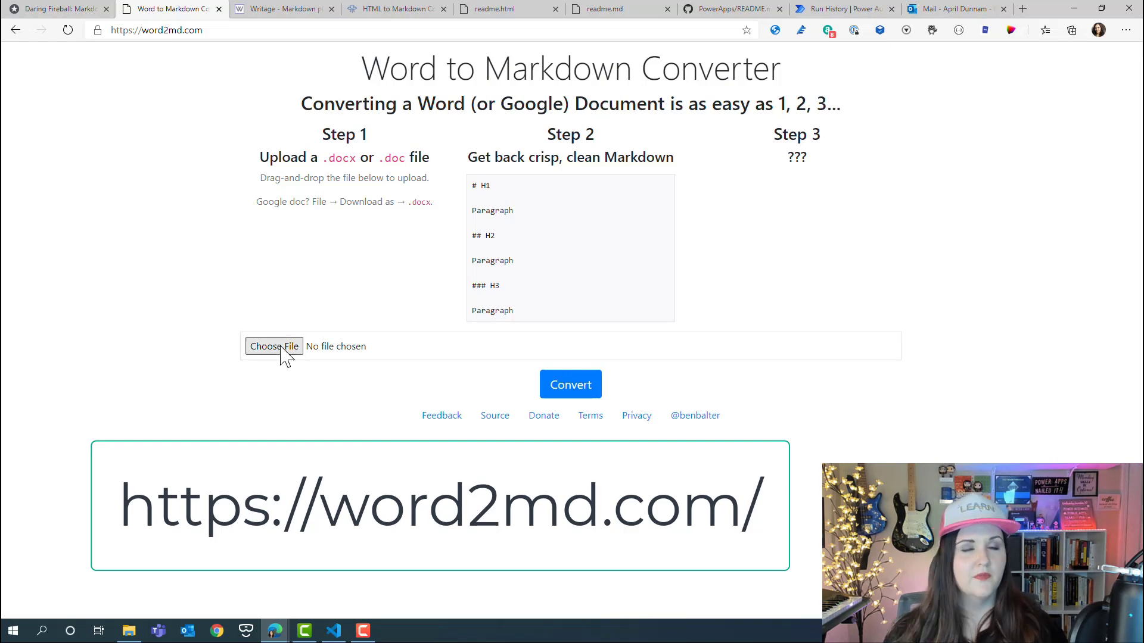
Choose Flow Essentials Course.docx and convert it to Markdown.
{"action": "left_click", "coordinate": [274, 345]}
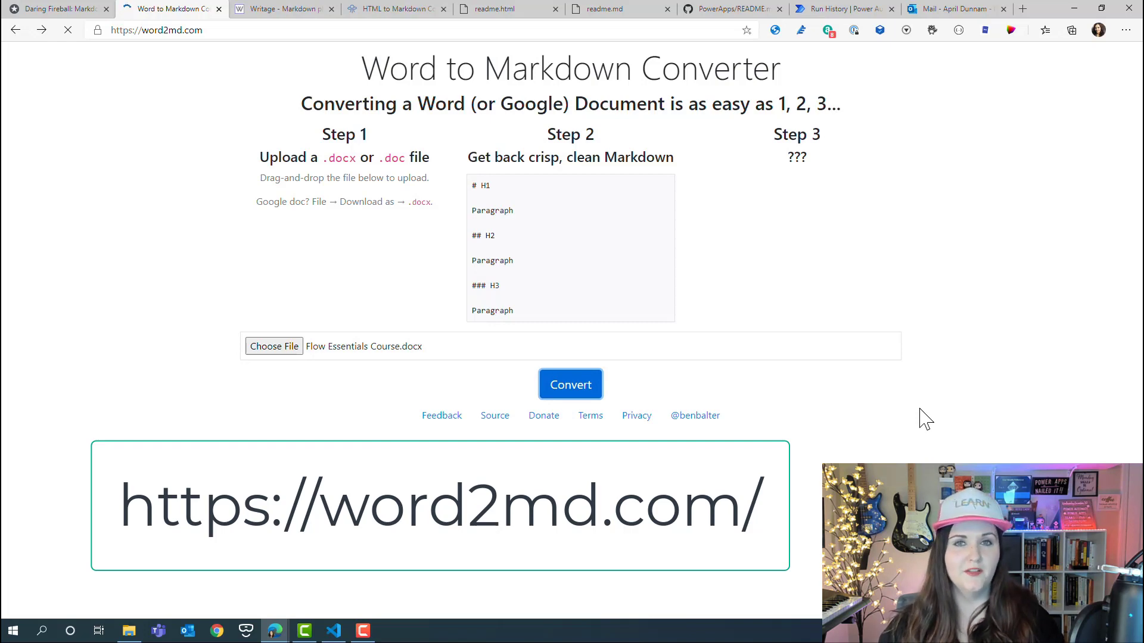
{"action": "left_click", "coordinate": [395, 8]}
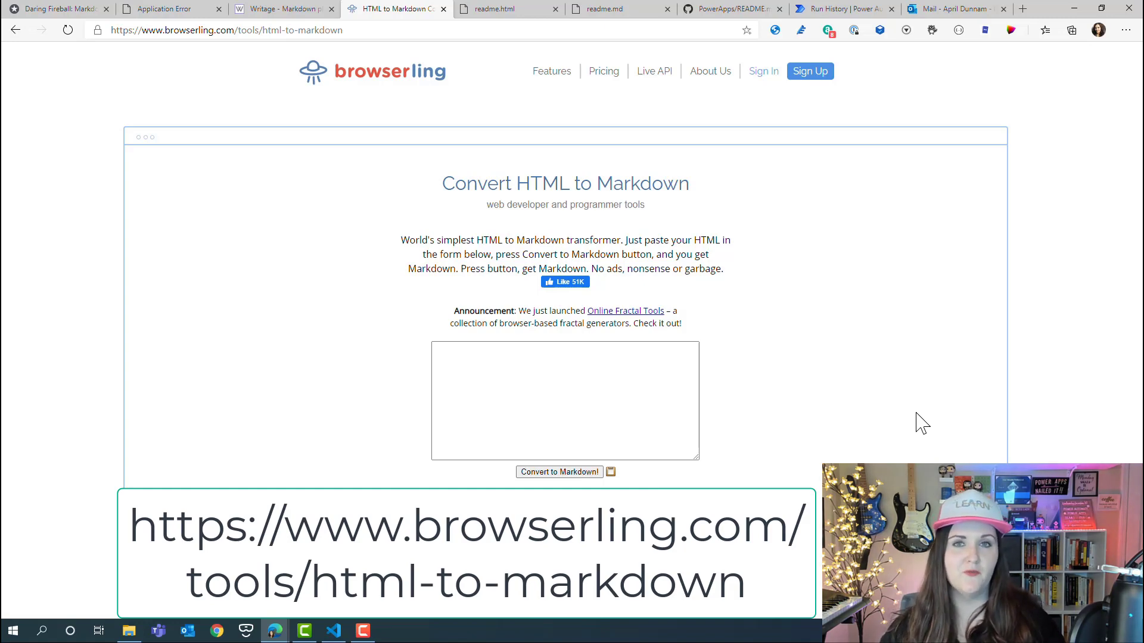
Select all of readme.html's PowerApps tools HTML in VS Code for conversion.
{"action": "left_click", "coordinate": [334, 630]}
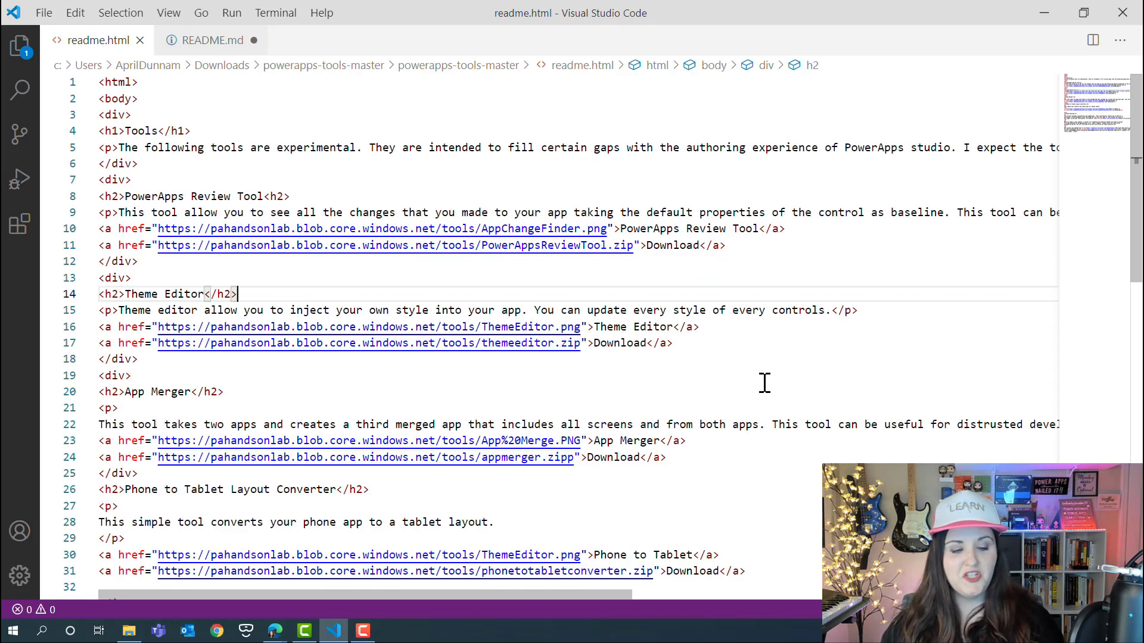
{"action": "key", "text": "ctrl+a"}
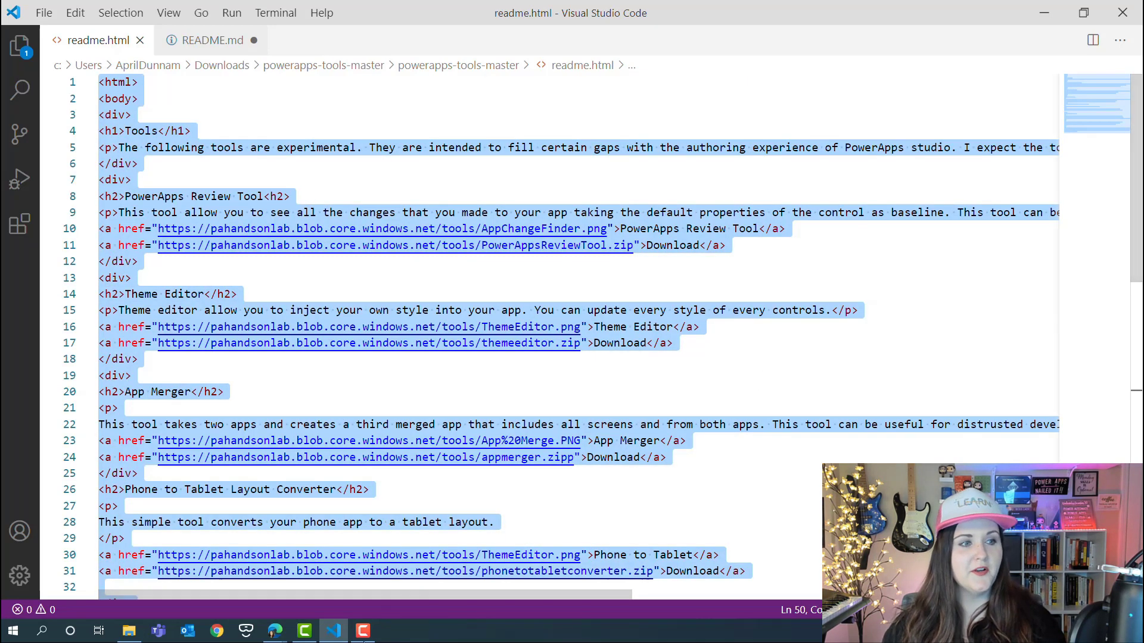